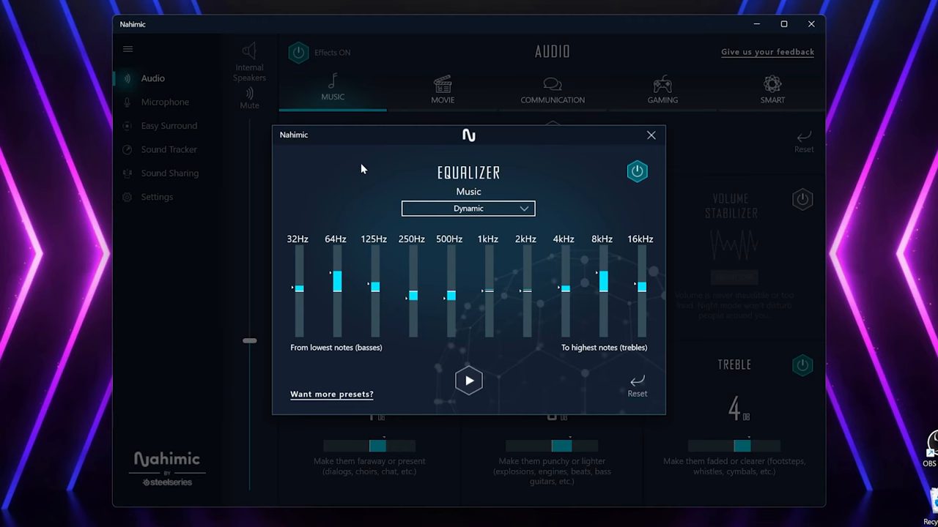
{"action": "mouse_move", "coordinate": [650, 137]}
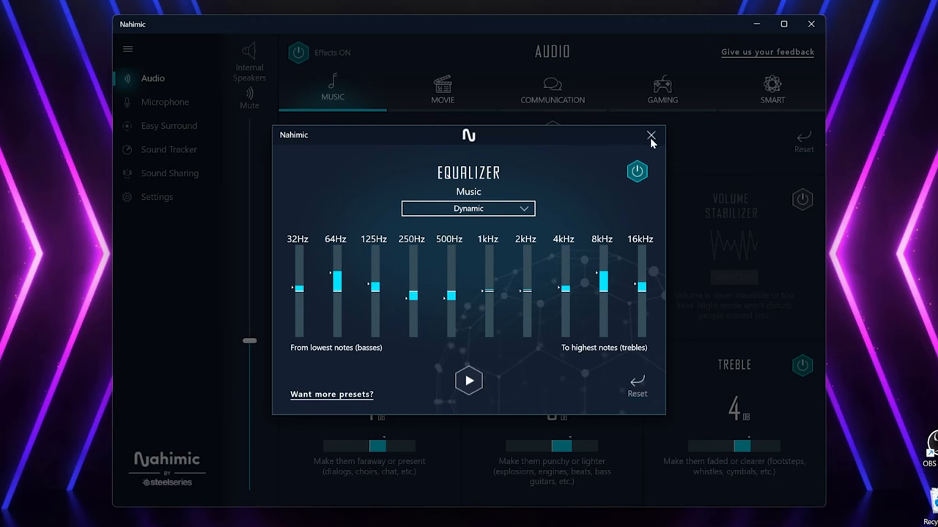
Close the Music equalizer and show the Movie and Gaming audio presets in turn
{"action": "left_click", "coordinate": [649, 136]}
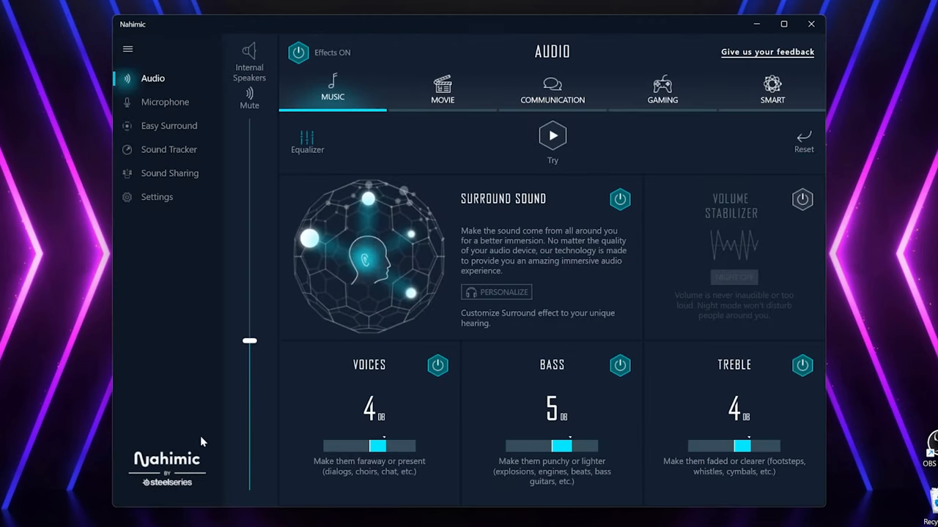
{"action": "mouse_move", "coordinate": [196, 461]}
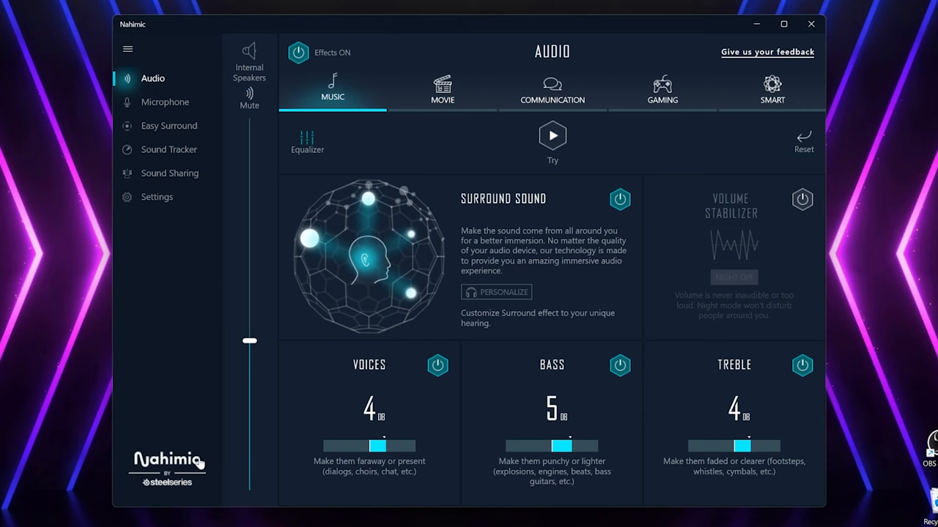
{"action": "mouse_move", "coordinate": [294, 264]}
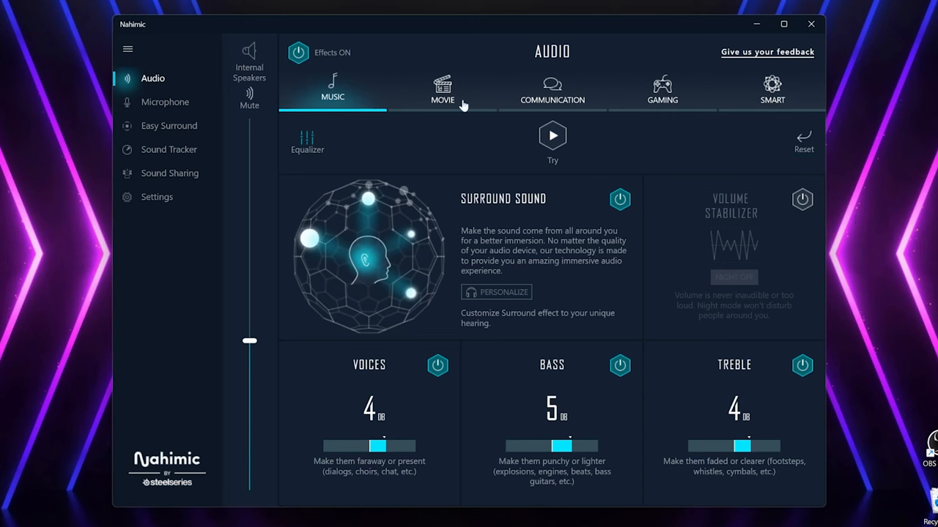
{"action": "left_click", "coordinate": [442, 91]}
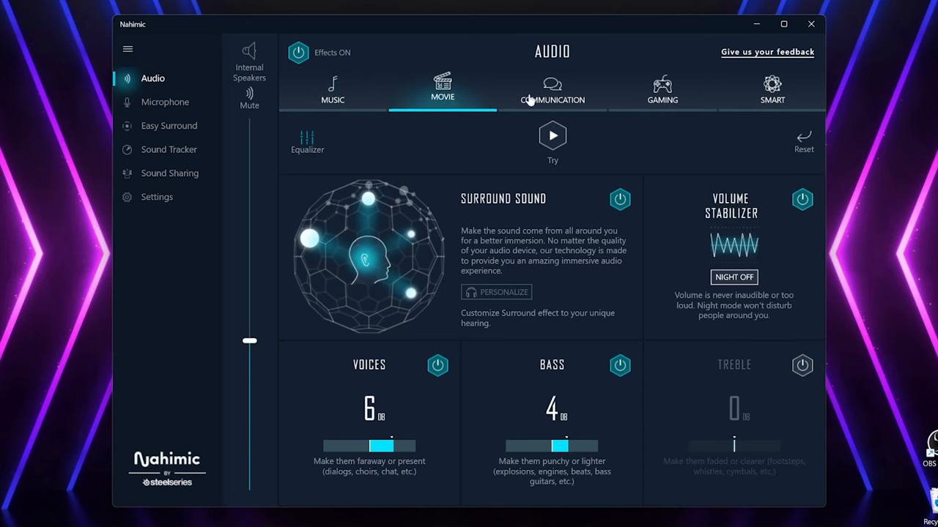
{"action": "left_click", "coordinate": [662, 91]}
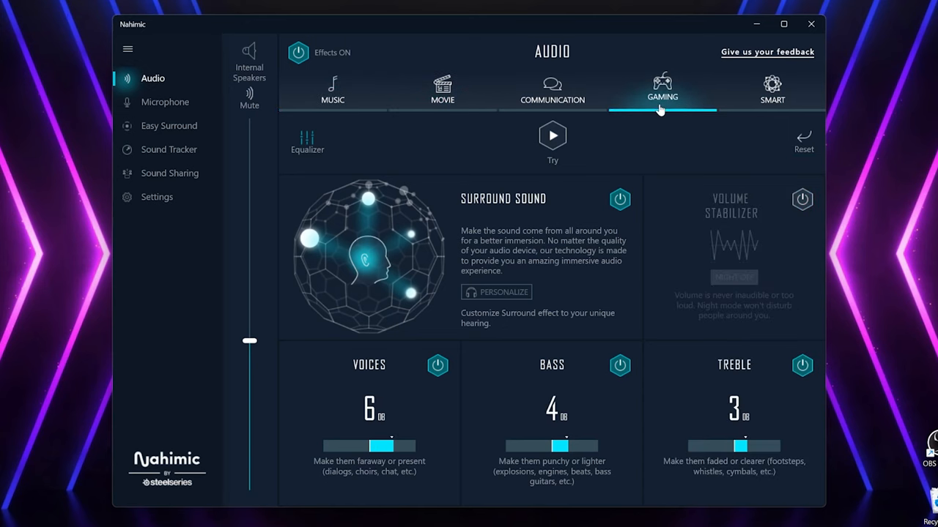
{"action": "left_click", "coordinate": [771, 91]}
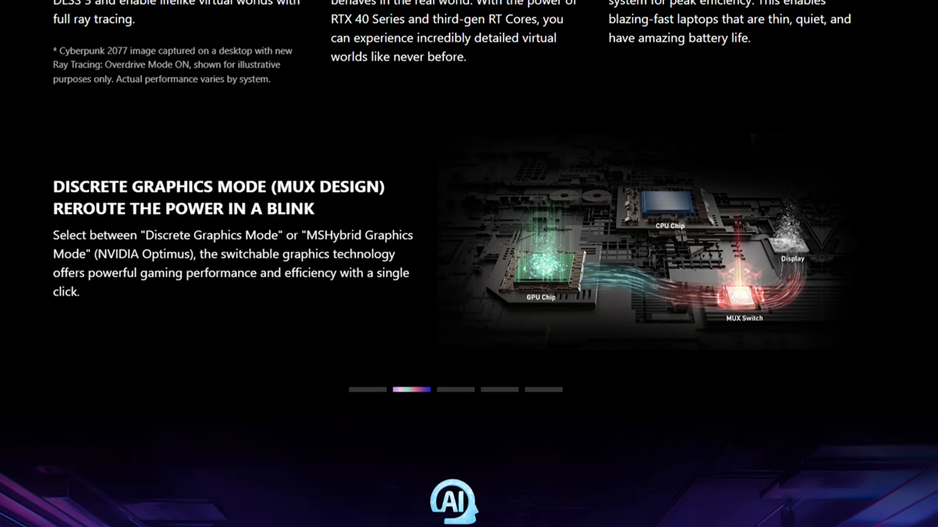
Show the Intelligent Meeting, Intelligent Gaming and Intelligent Work AI Engine scenarios in turn
{"action": "scroll", "scroll_direction": "down", "scroll_amount": 3}
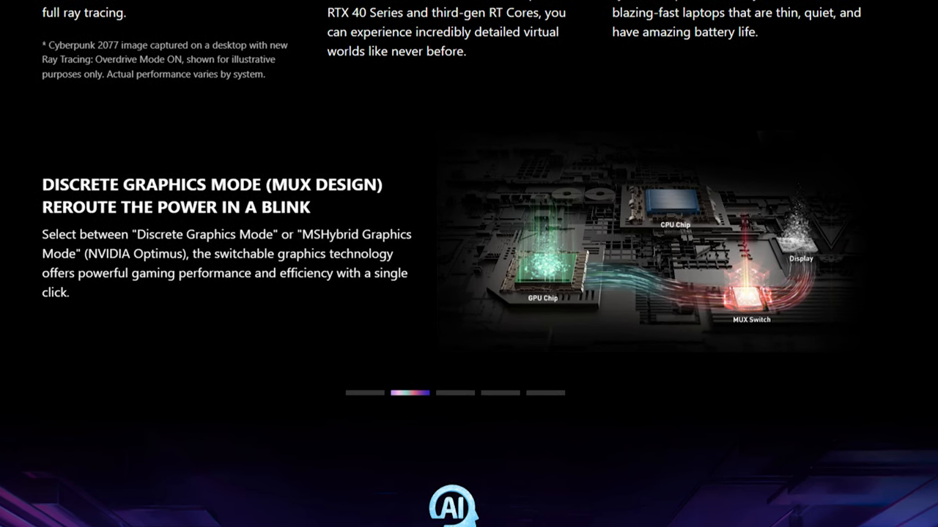
{"action": "scroll", "scroll_direction": "down", "scroll_amount": 3}
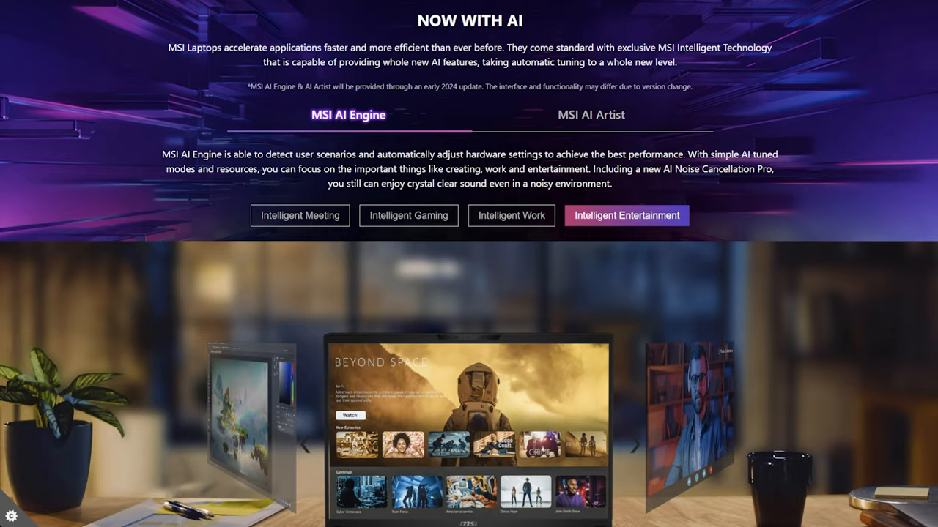
{"action": "left_click", "coordinate": [299, 215]}
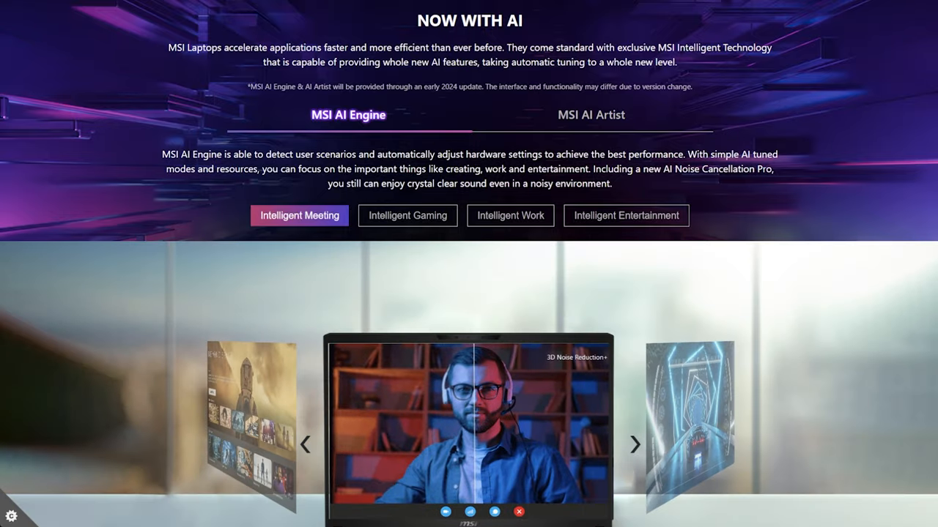
{"action": "left_click", "coordinate": [407, 215]}
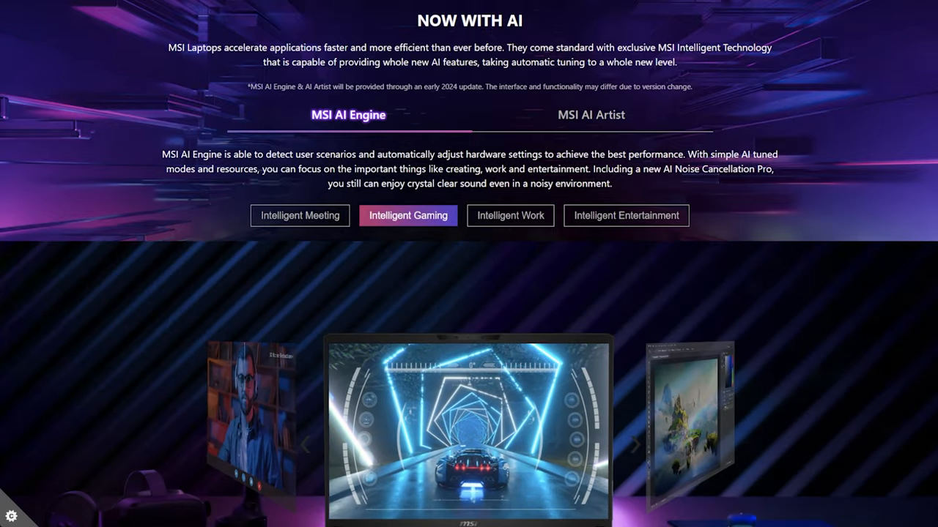
{"action": "left_click", "coordinate": [510, 215]}
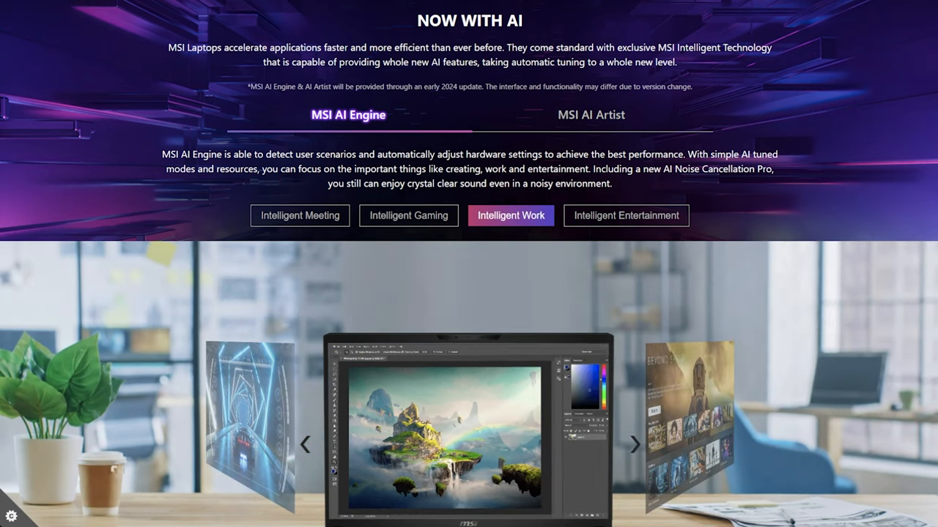
{"action": "left_click", "coordinate": [626, 216]}
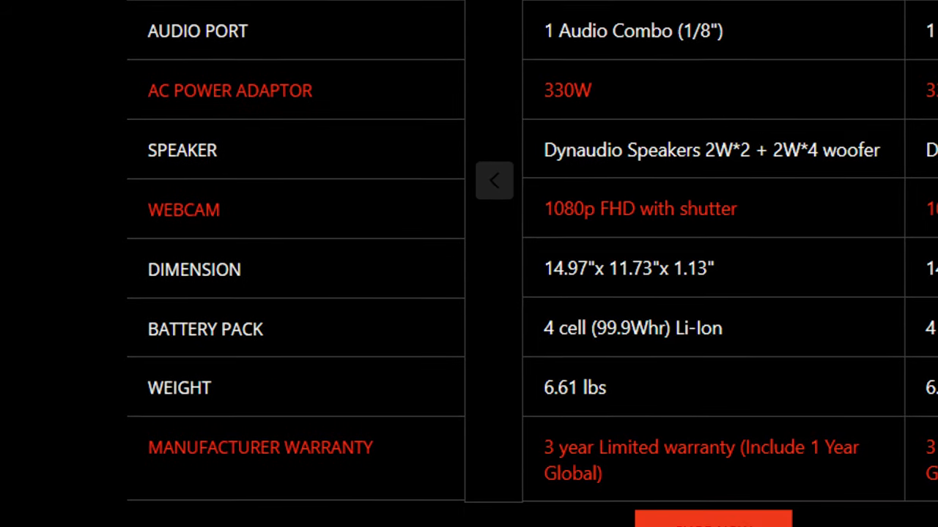
Scroll the specifications table to show the audio port, webcam, weight and warranty rows
{"action": "scroll", "scroll_direction": "up", "scroll_amount": 3}
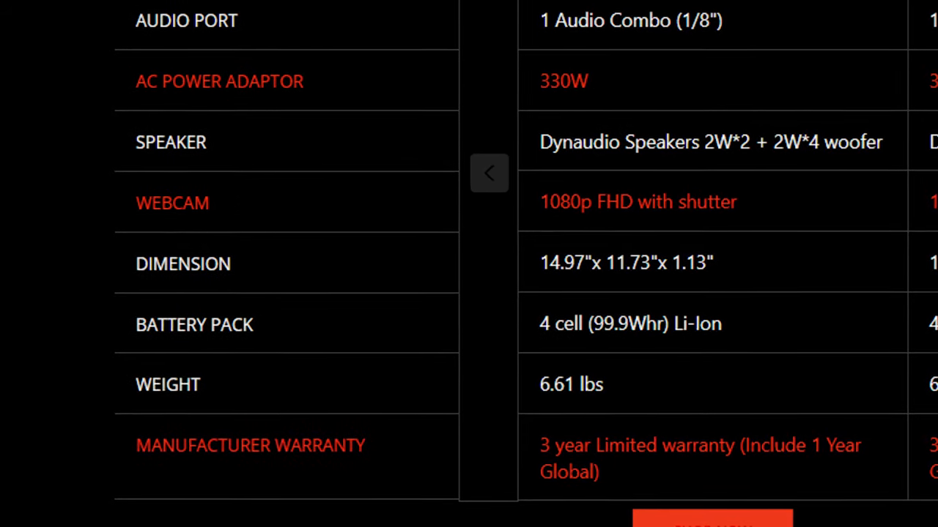
{"action": "scroll", "scroll_direction": "up", "scroll_amount": 3}
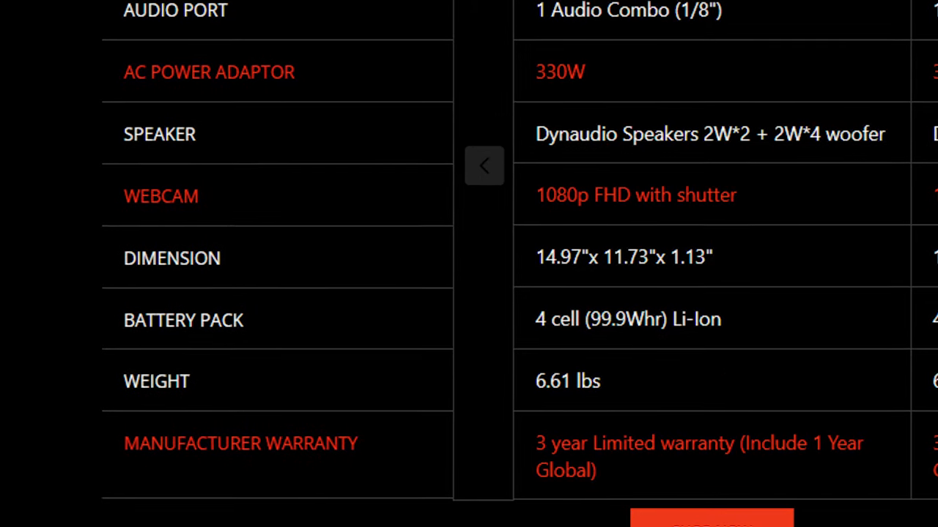